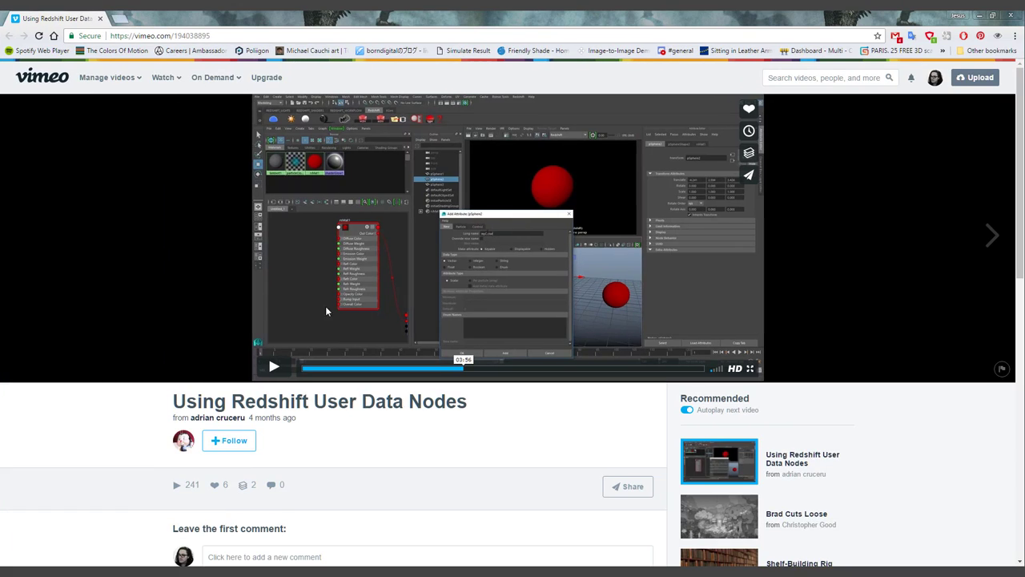
{"action": "mouse_move", "coordinate": [140, 35]}
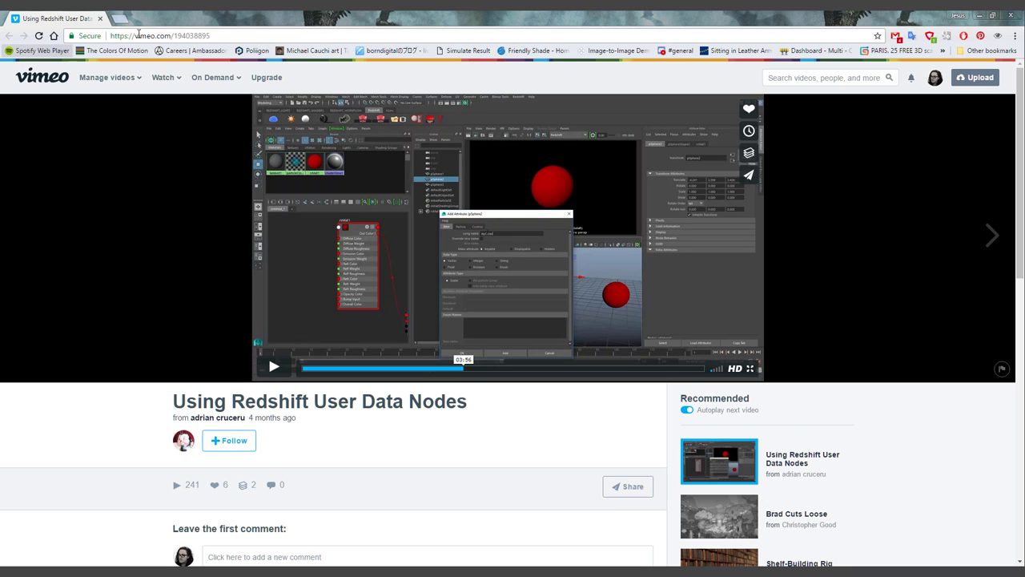
{"action": "mouse_move", "coordinate": [221, 16]}
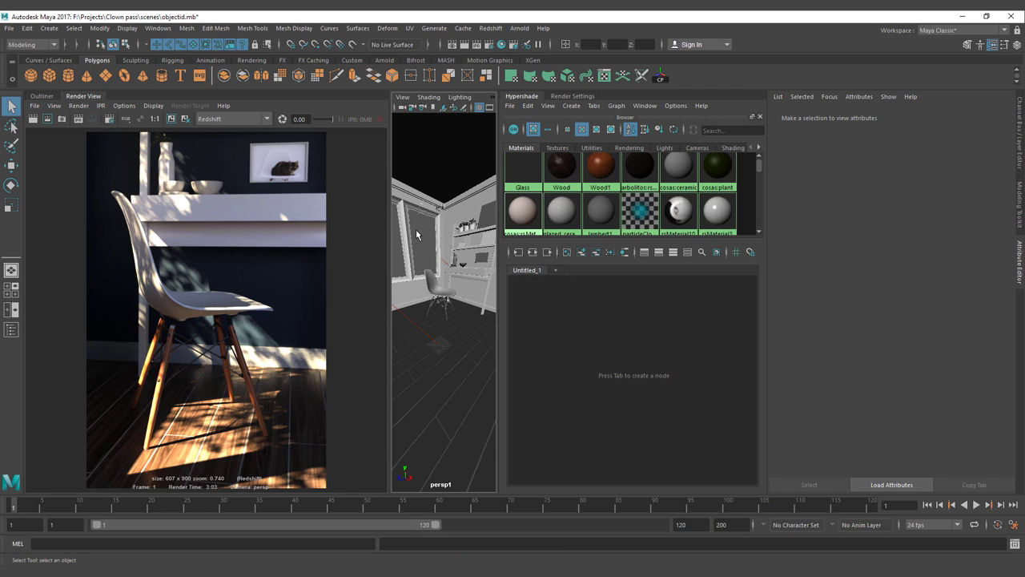
Activate the perspective view and select all scene objects via the marking menu
{"action": "left_click", "coordinate": [439, 302]}
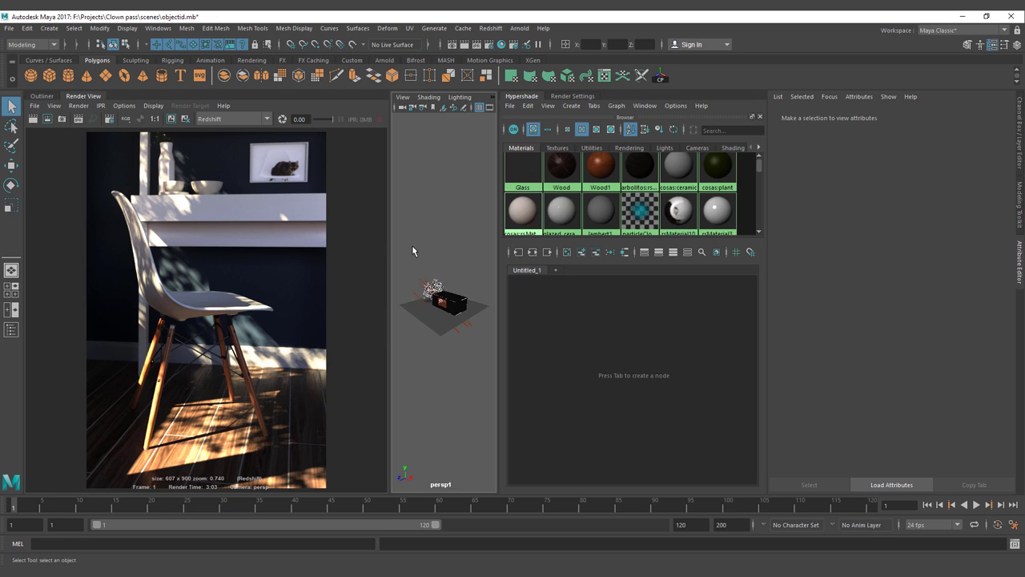
{"action": "mouse_move", "coordinate": [375, 245]}
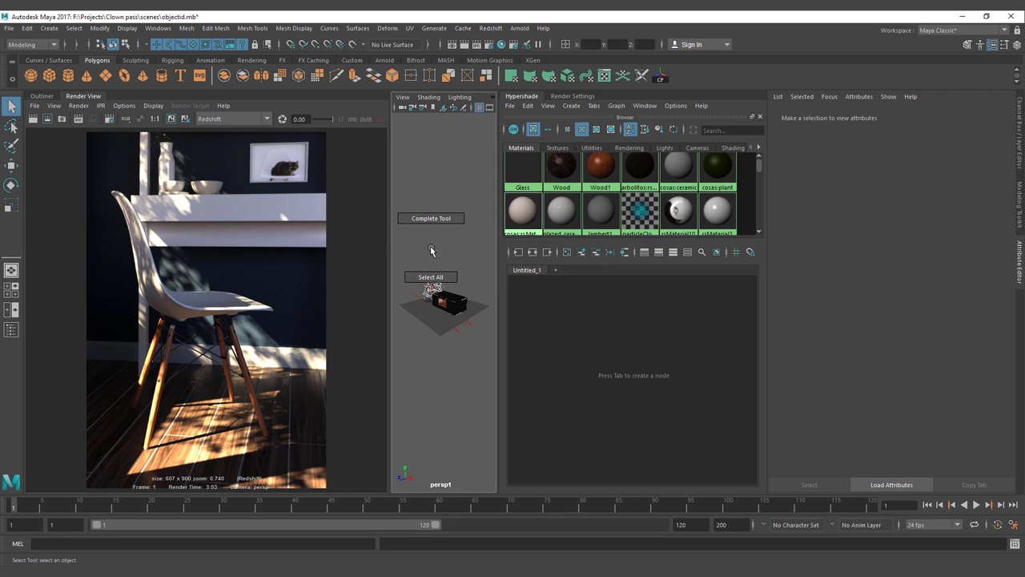
{"action": "left_click_drag", "start_coordinate": [414, 260], "coordinate": [464, 340]}
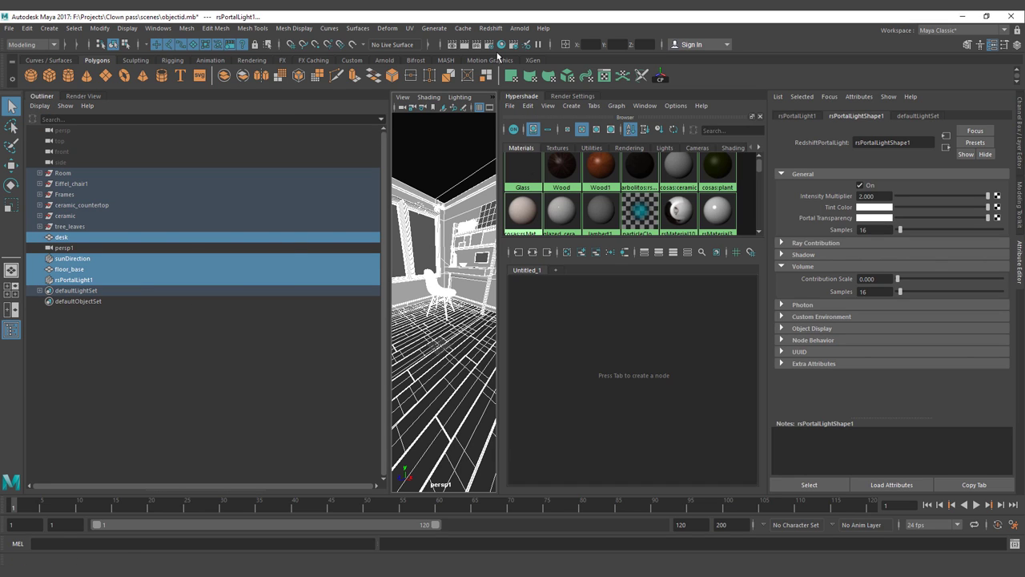
{"action": "mouse_move", "coordinate": [490, 44]}
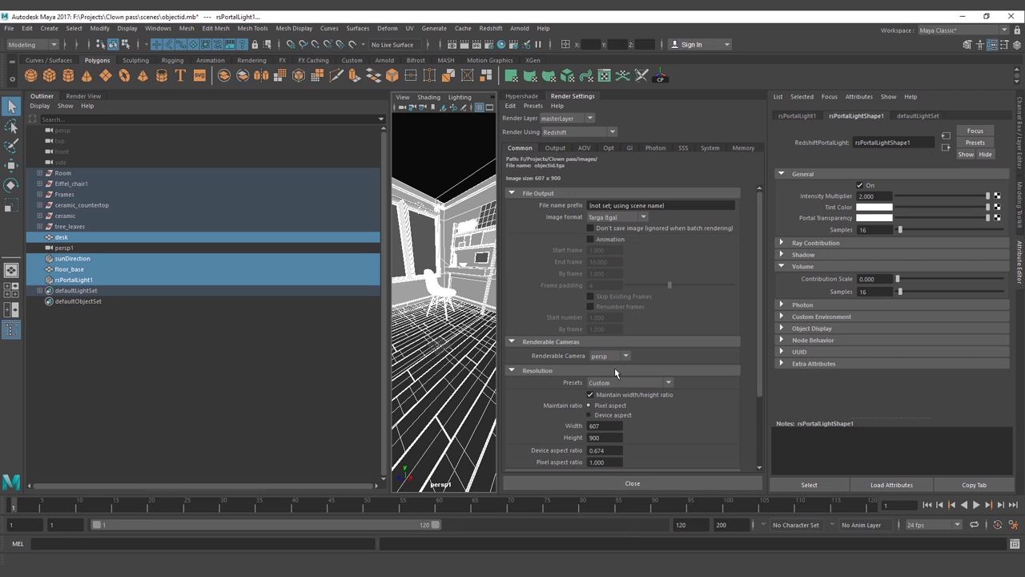
In Render Settings Output, delete the Physical Sun & Sky environment
{"action": "left_click", "coordinate": [554, 147]}
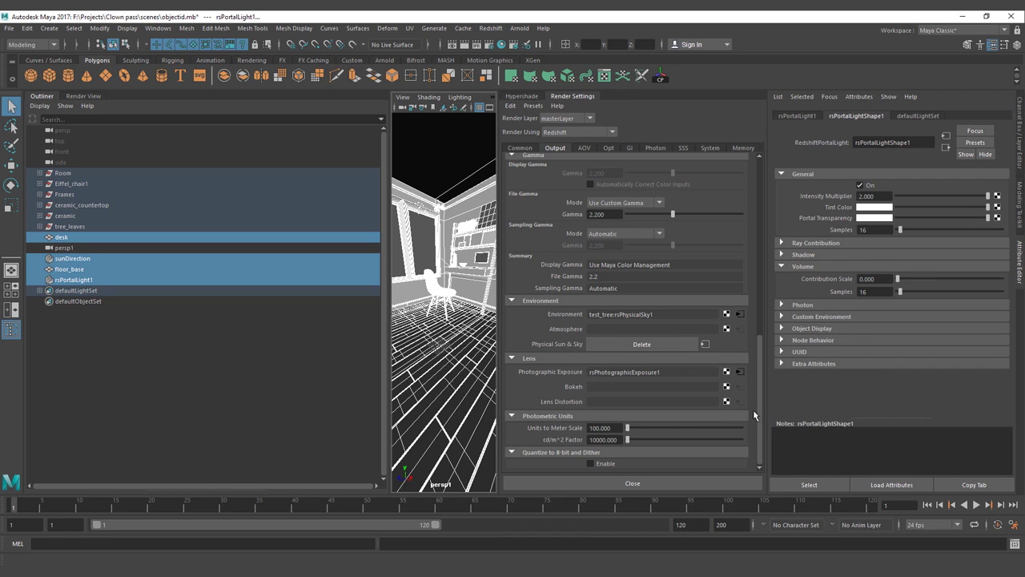
{"action": "left_click", "coordinate": [727, 314]}
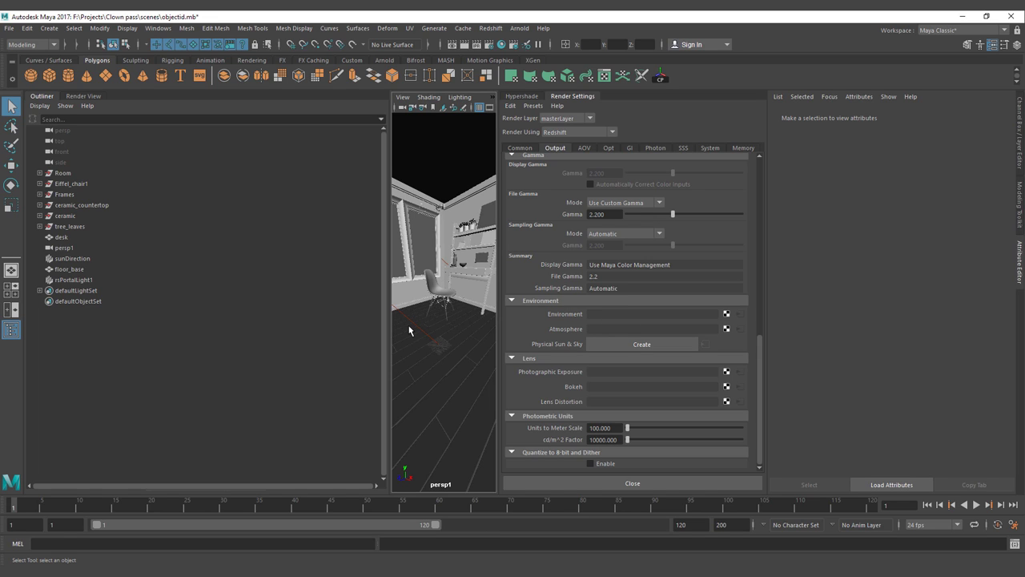
{"action": "mouse_move", "coordinate": [131, 295]}
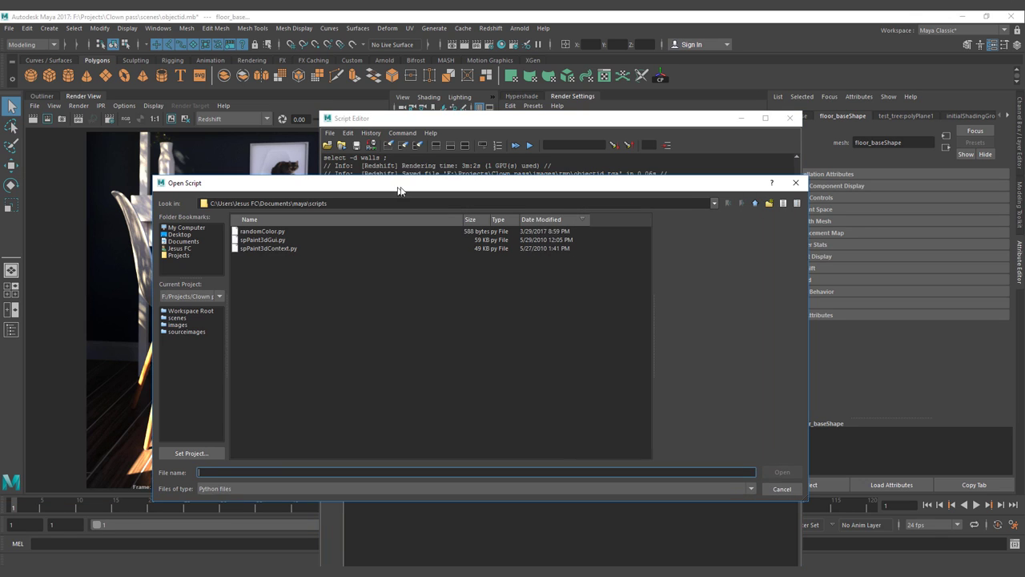
Load randomColor.py into the Script Editor with a colour count of 50 and run it
{"action": "left_click", "coordinate": [264, 231]}
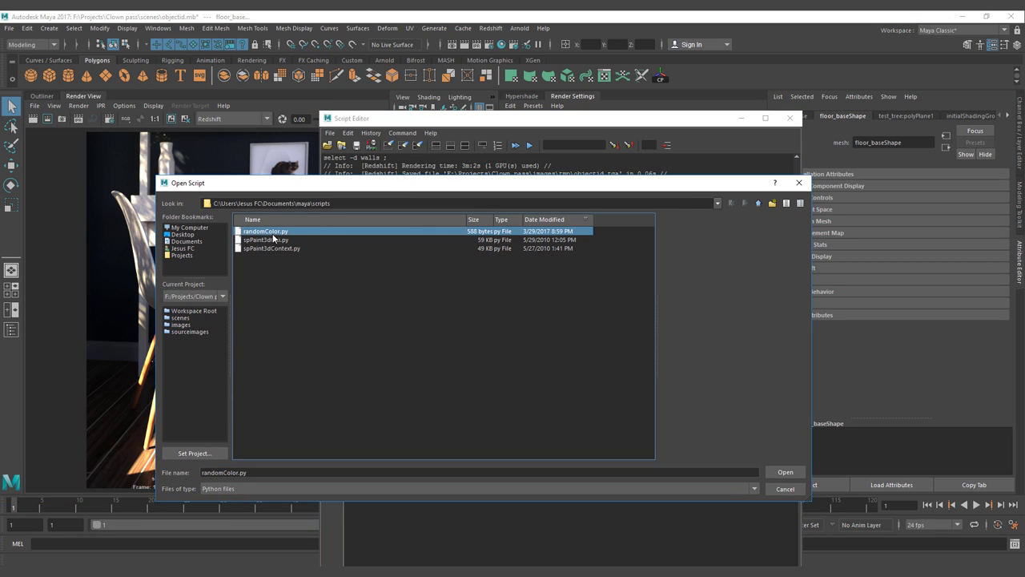
{"action": "left_click", "coordinate": [785, 471]}
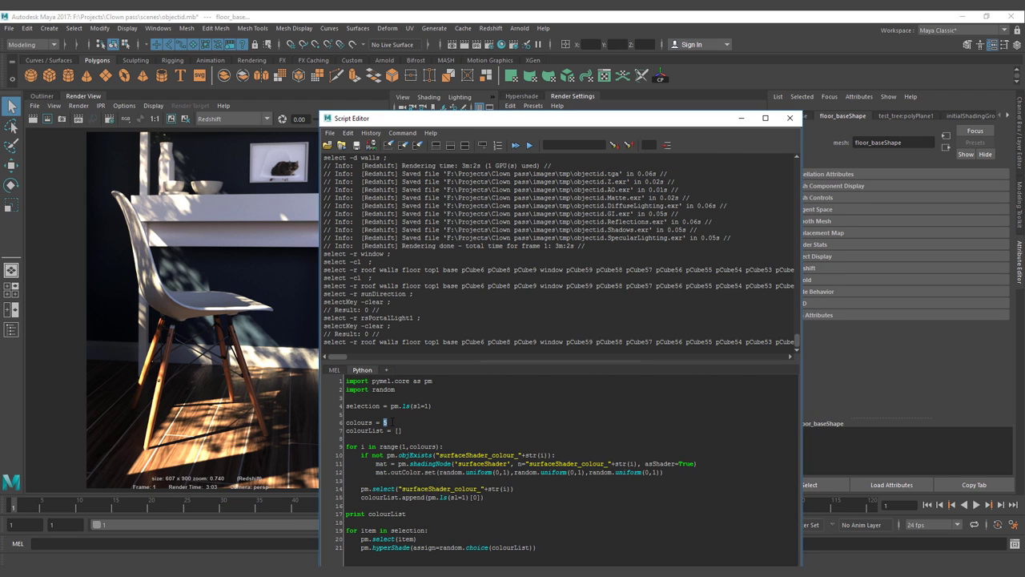
{"action": "type", "text": "50"}
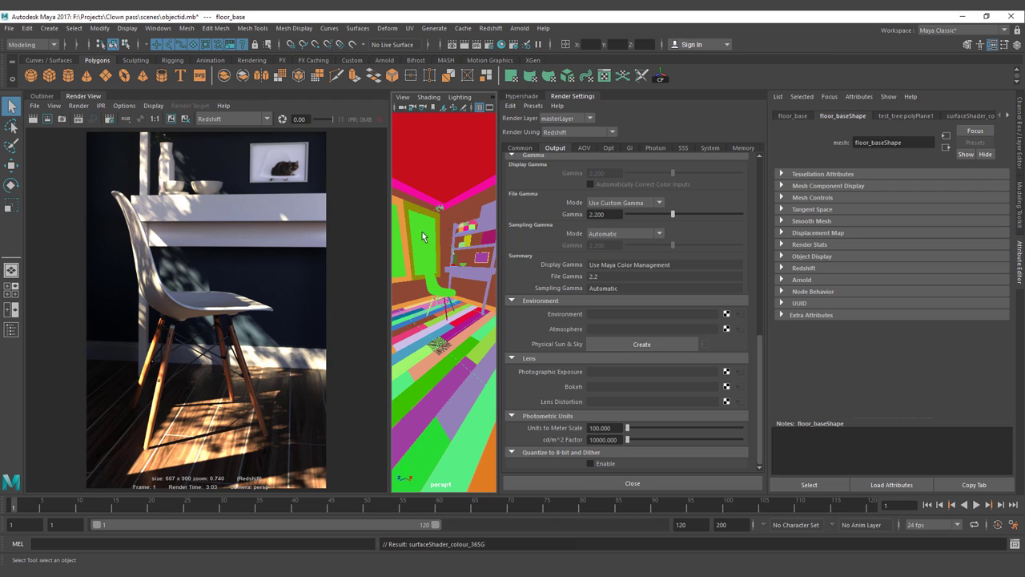
{"action": "mouse_move", "coordinate": [429, 244]}
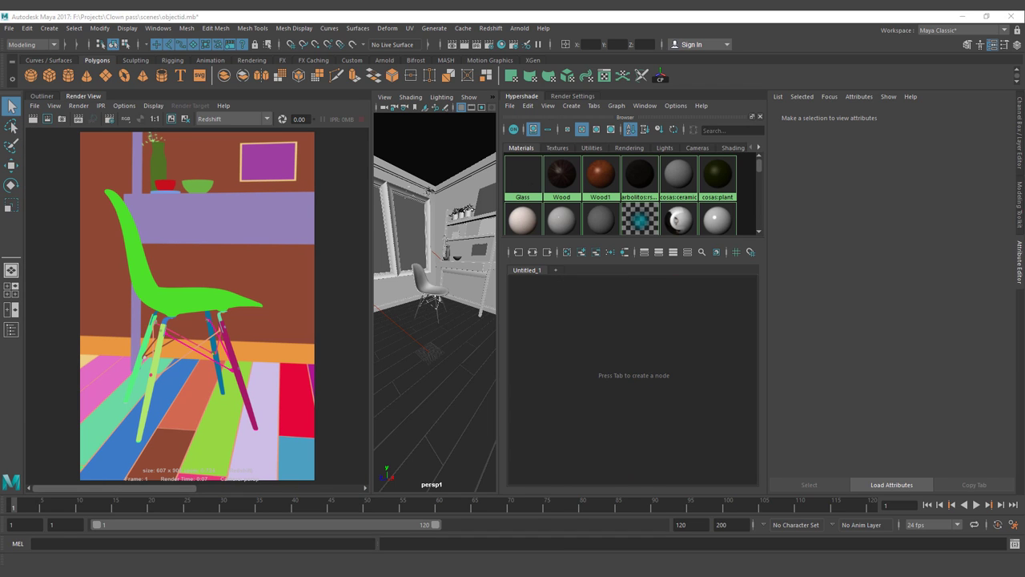
{"action": "mouse_move", "coordinate": [436, 343]}
{"action": "type", "text": "user"}
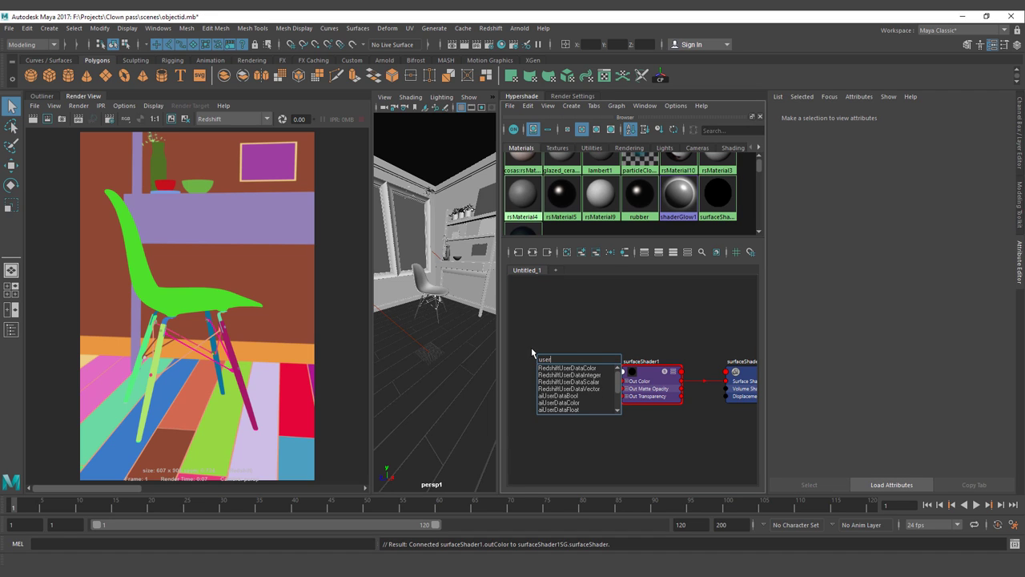
Create an rsUserDataColor node in Hypershade and select the chair group for a new attribute
{"action": "left_click", "coordinate": [574, 381]}
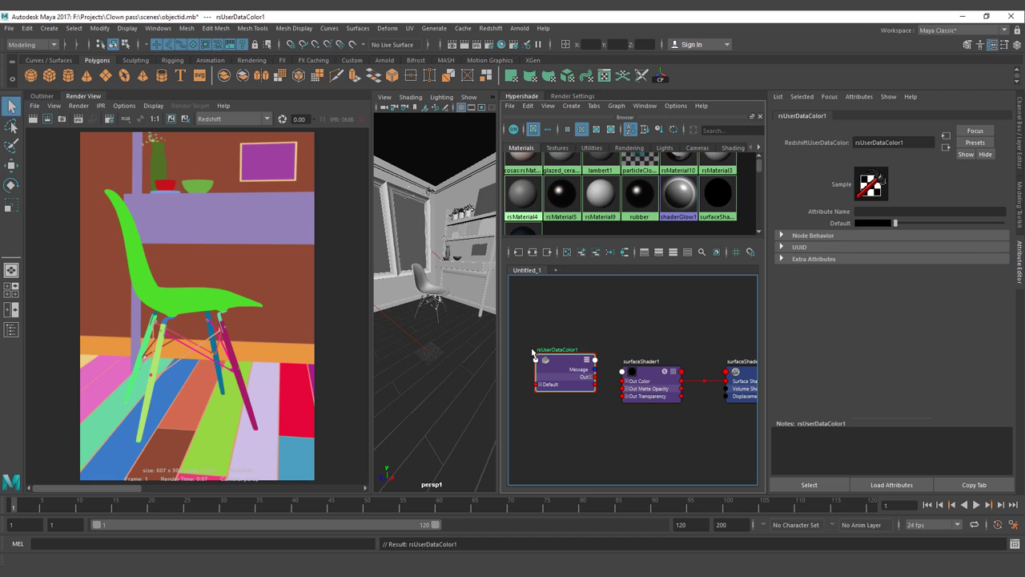
{"action": "mouse_move", "coordinate": [576, 359]}
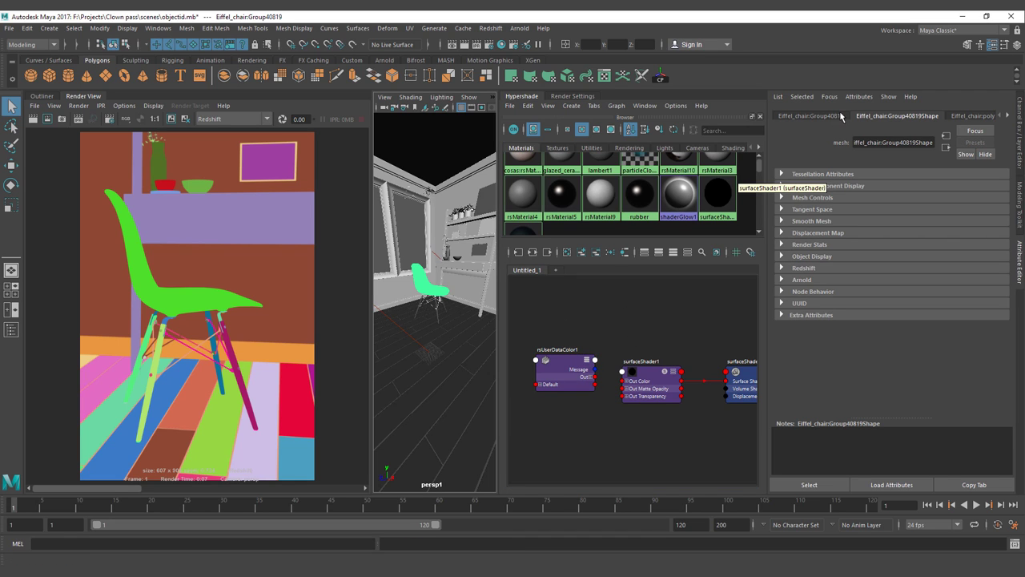
{"action": "left_click", "coordinate": [873, 96]}
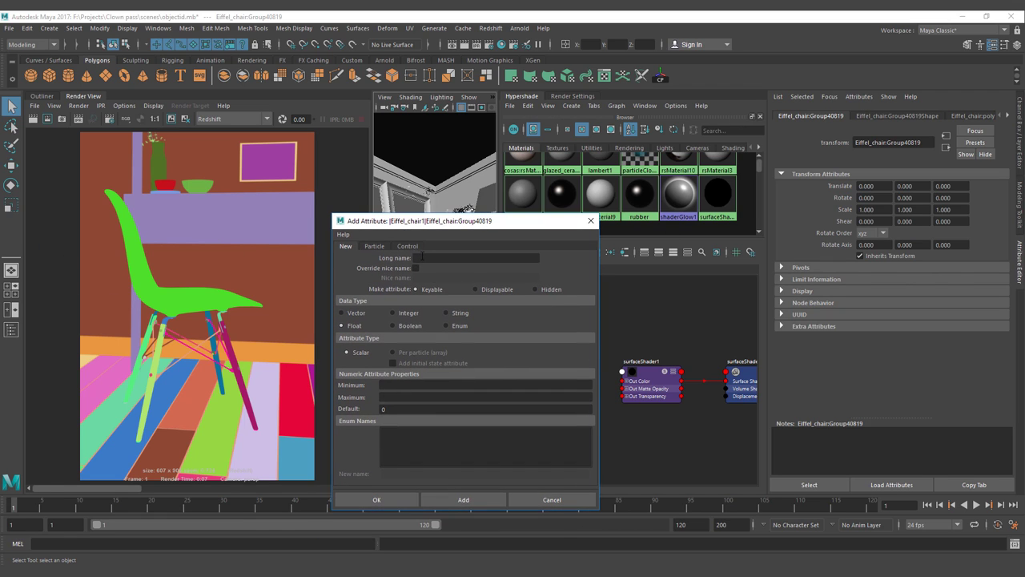
Add a vector attribute named myColor to the chair group
{"action": "type", "text": "m"}
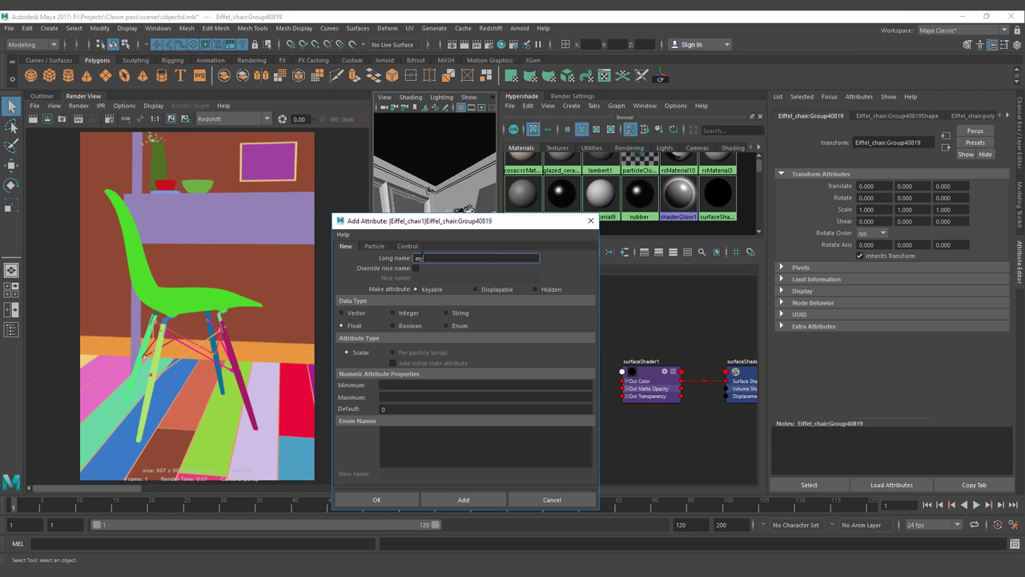
{"action": "type", "text": "myColor"}
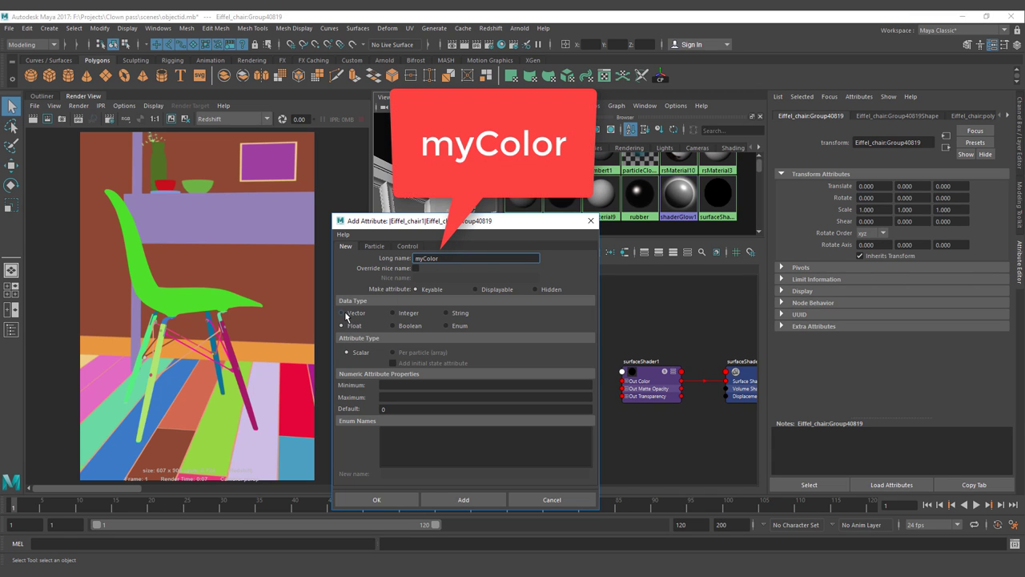
{"action": "left_click", "coordinate": [343, 312]}
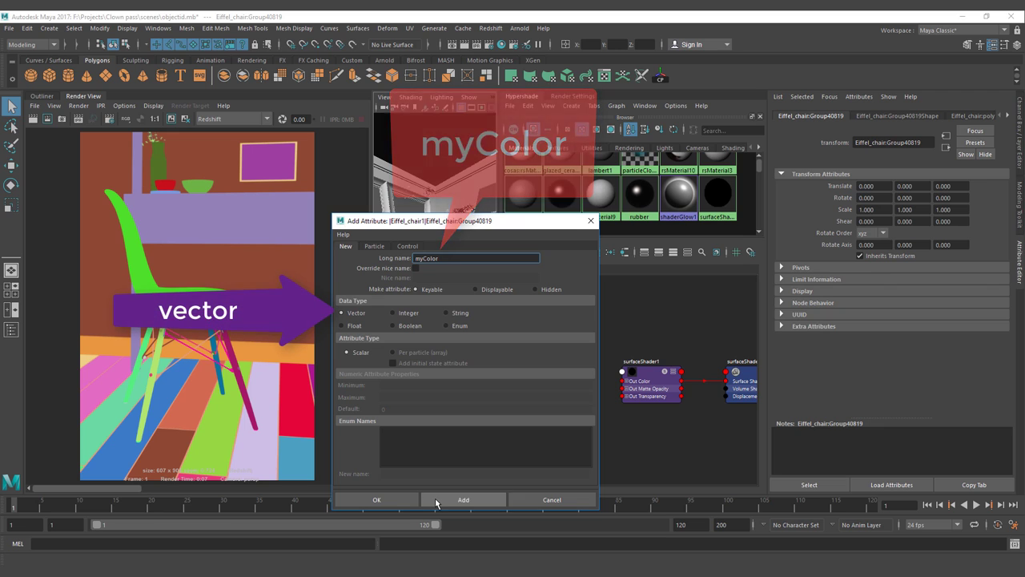
{"action": "left_click", "coordinate": [378, 499]}
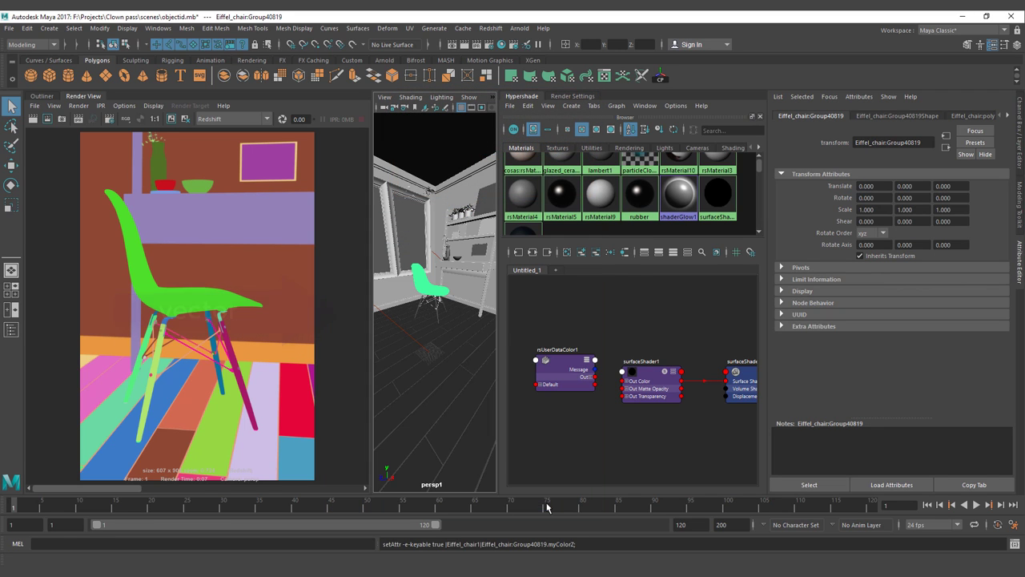
Under the chair group's Extra Attributes, set My Color's first value to 1.040
{"action": "left_click", "coordinate": [899, 116]}
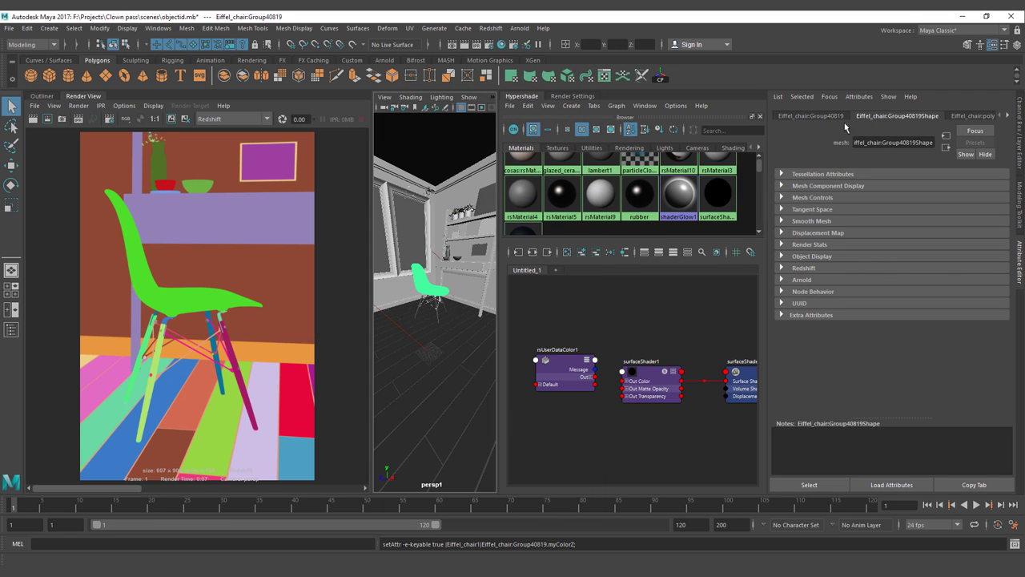
{"action": "left_click", "coordinate": [810, 115]}
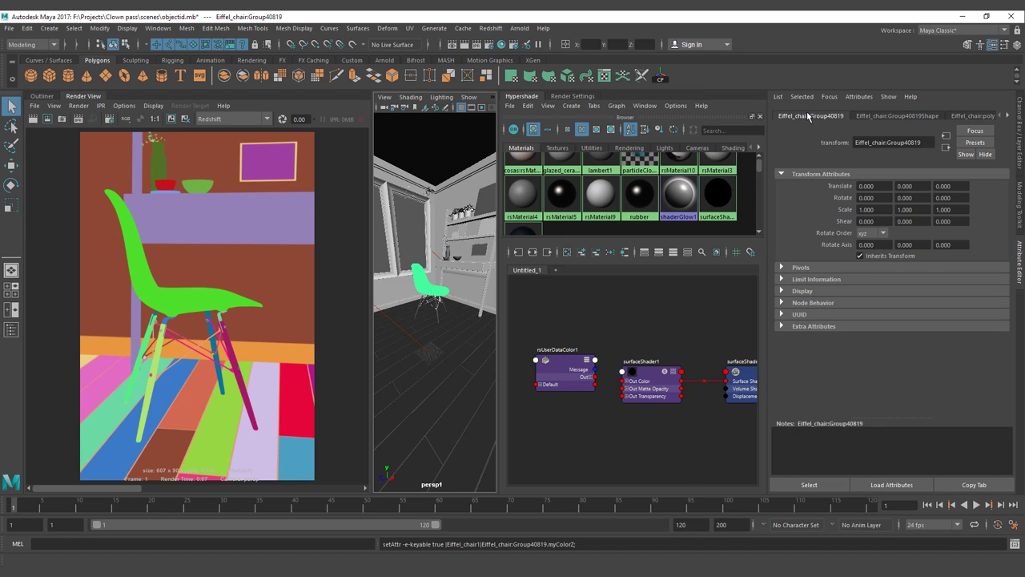
{"action": "left_click", "coordinate": [807, 327]}
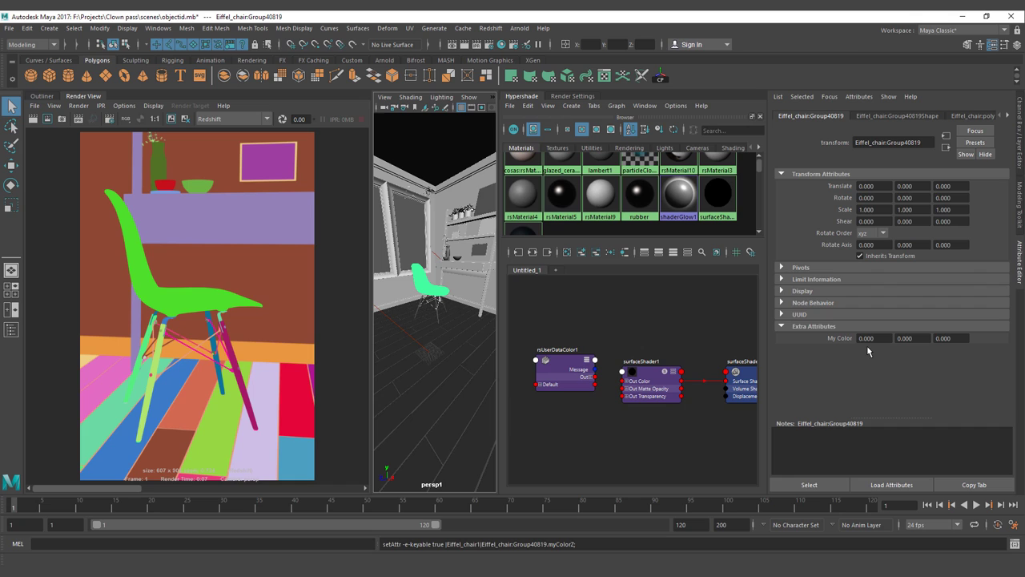
{"action": "type", "text": "1.040"}
{"action": "left_click", "coordinate": [913, 338]}
{"action": "type", "text": "0.840"}
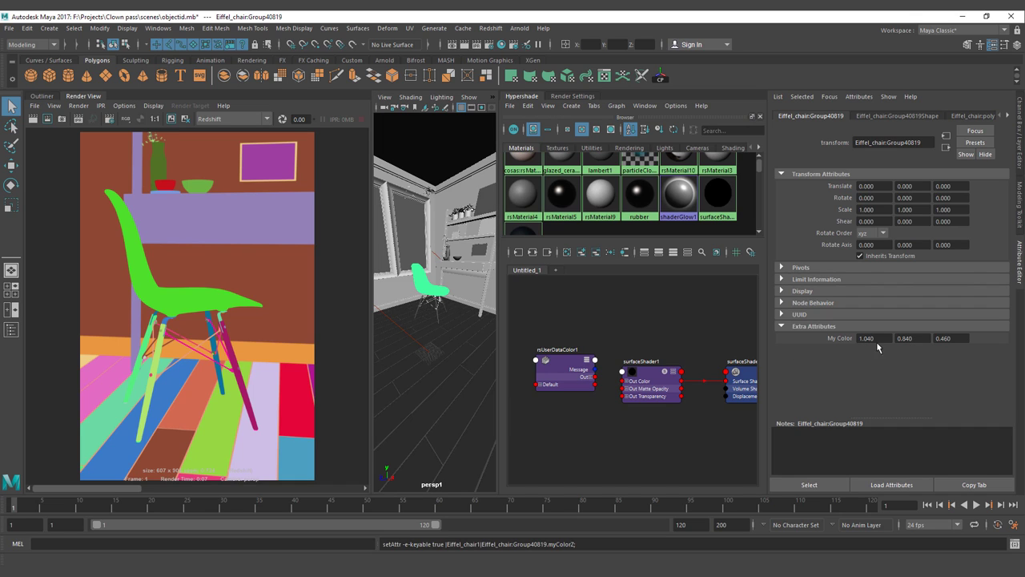
Set rsUserDataColor1's Attribute Name to myColor and wire it into surfaceShader1's Out Color
{"action": "left_click", "coordinate": [560, 349]}
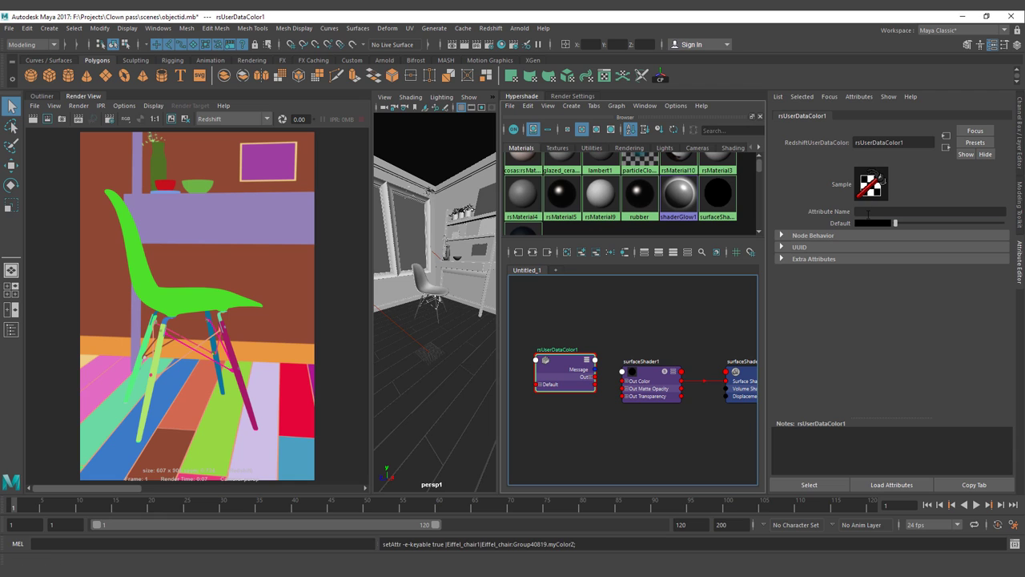
{"action": "type", "text": "myColor"}
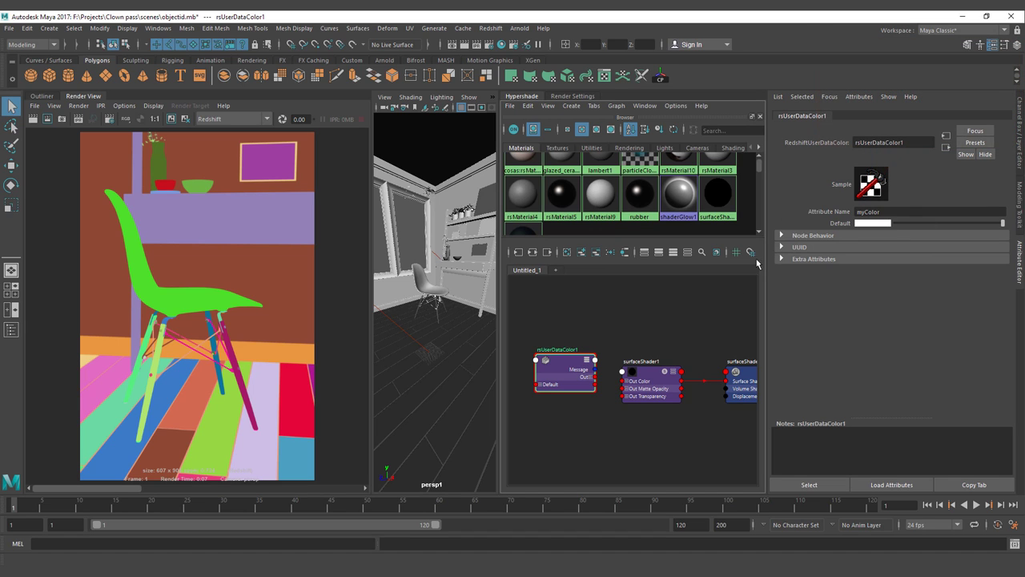
{"action": "left_click", "coordinate": [649, 371]}
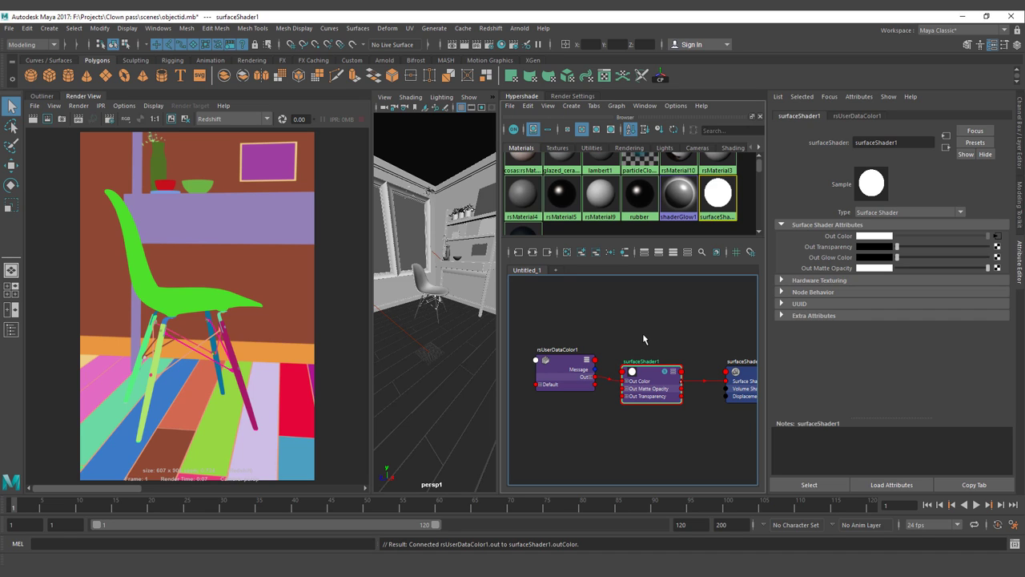
{"action": "mouse_move", "coordinate": [435, 294]}
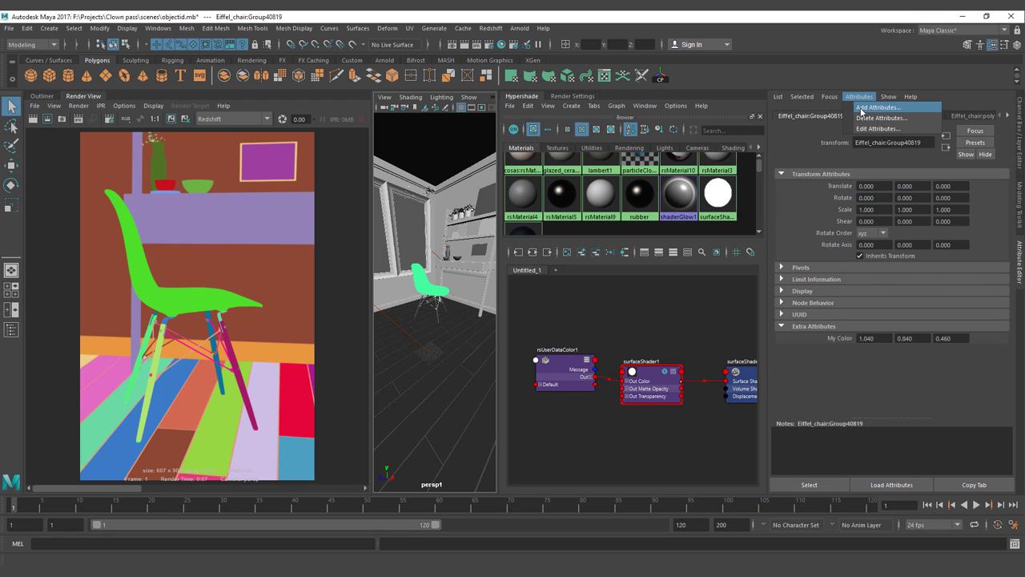
{"action": "mouse_move", "coordinate": [602, 298]}
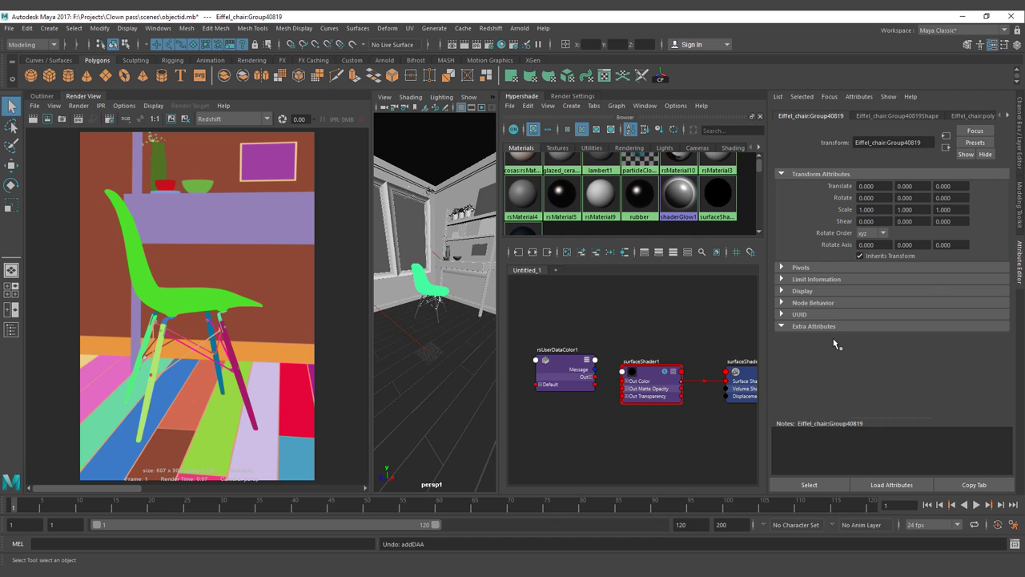
{"action": "mouse_move", "coordinate": [487, 301]}
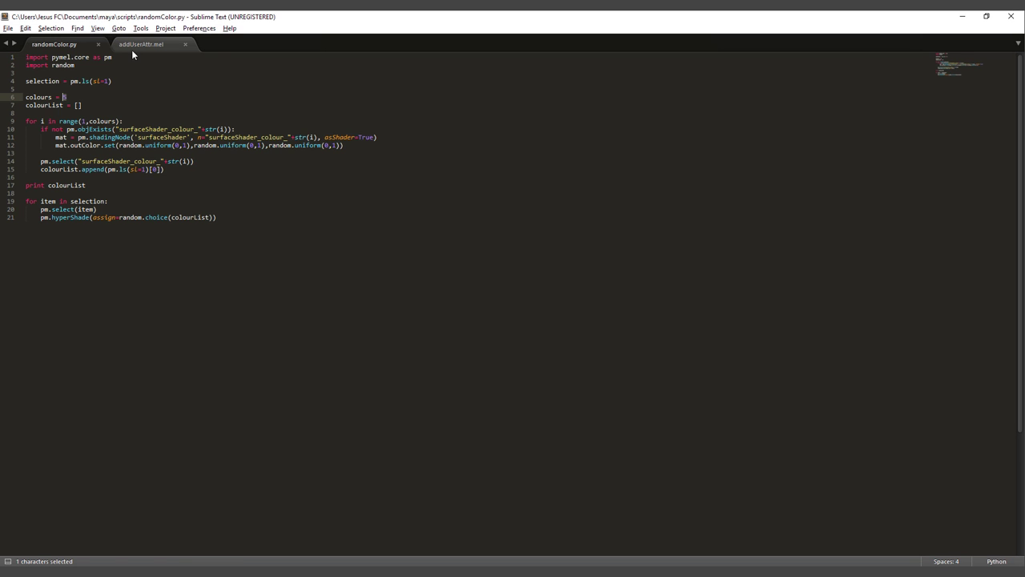
Review the second script tab in Sublime Text before returning to Maya
{"action": "left_click", "coordinate": [150, 45]}
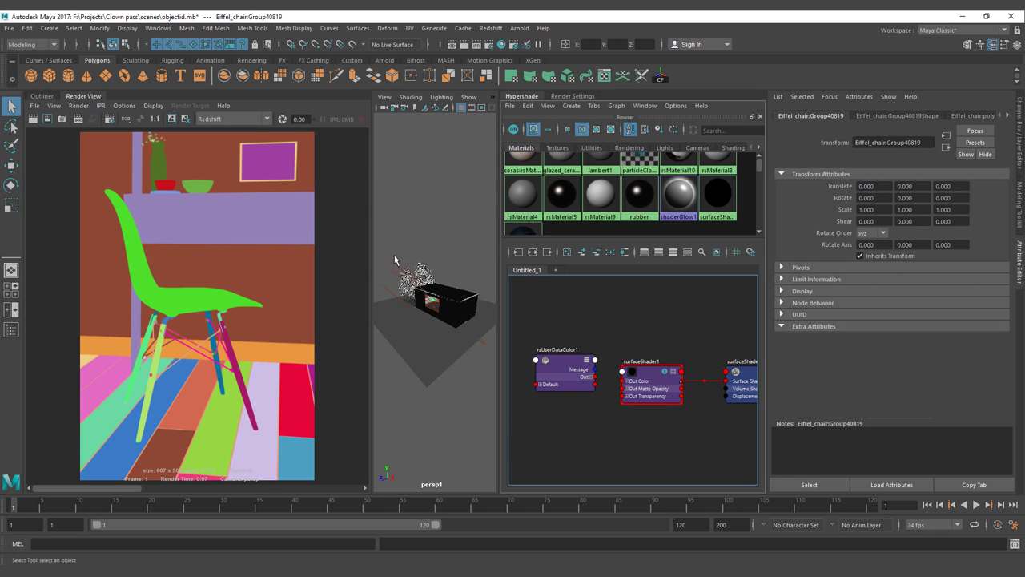
Show the Outliner and select the range from the first scene group down to floor_base
{"action": "left_click", "coordinate": [42, 96]}
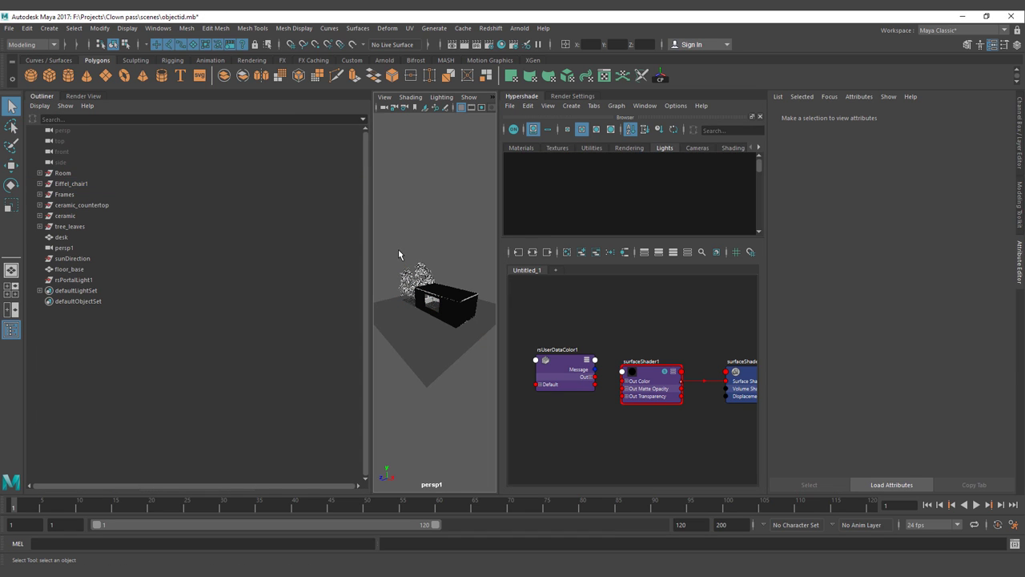
{"action": "mouse_move", "coordinate": [433, 308]}
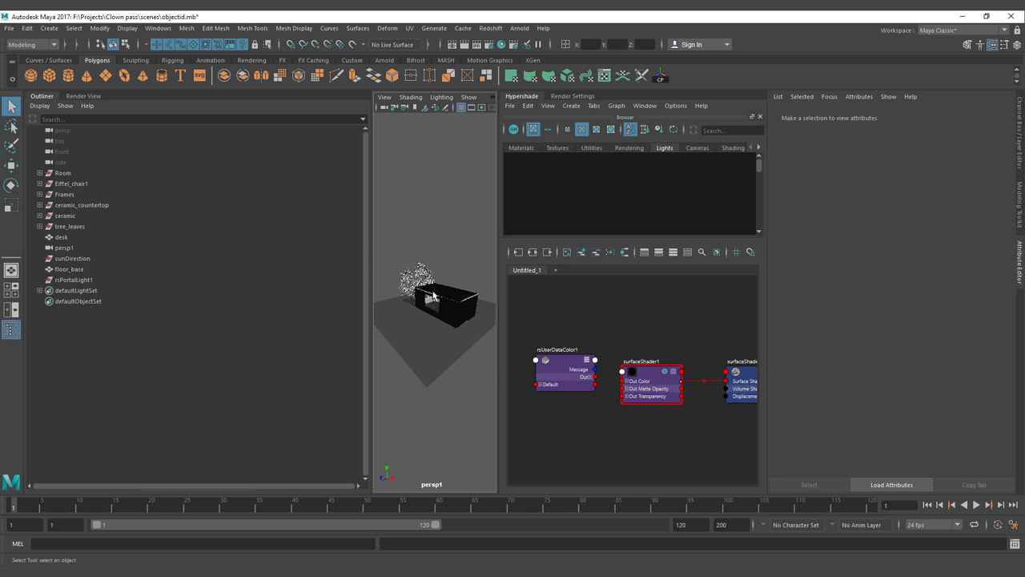
{"action": "left_click", "coordinate": [69, 269]}
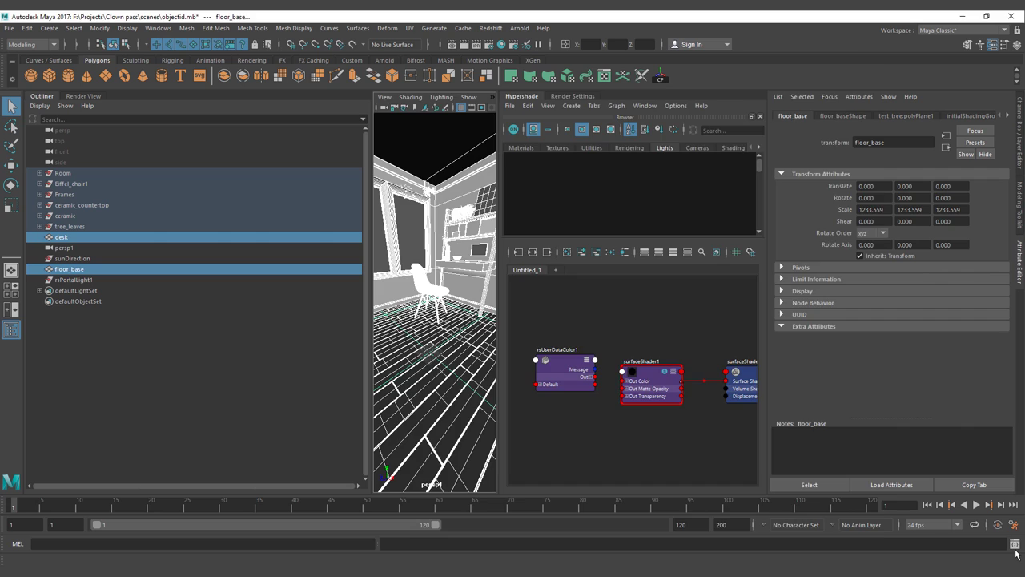
{"action": "left_click", "coordinate": [1013, 544]}
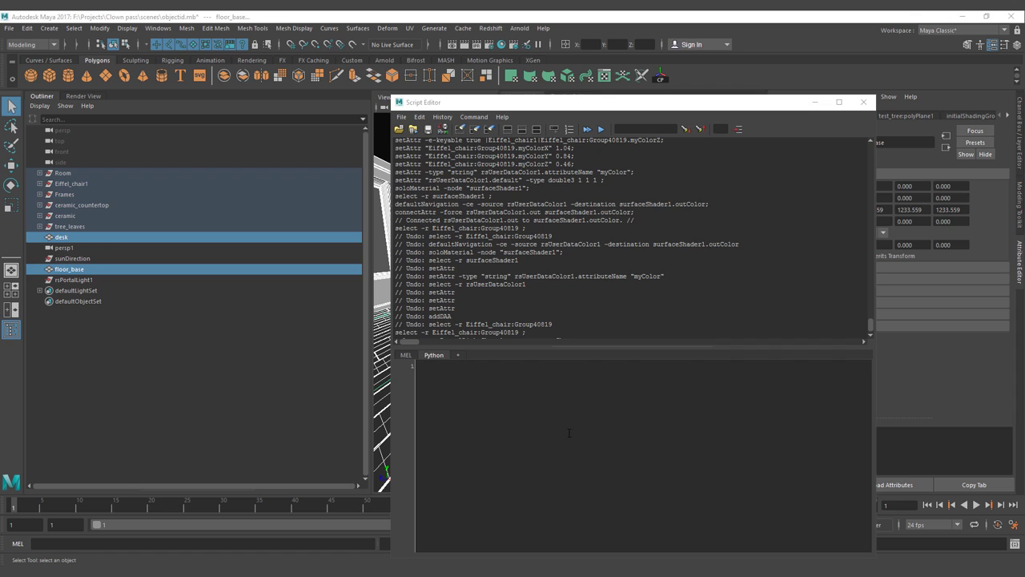
Run the MEL addUserAttr myColor 3 command with a numeric seed on the selected objects
{"action": "type", "text": "addUserAttr"}
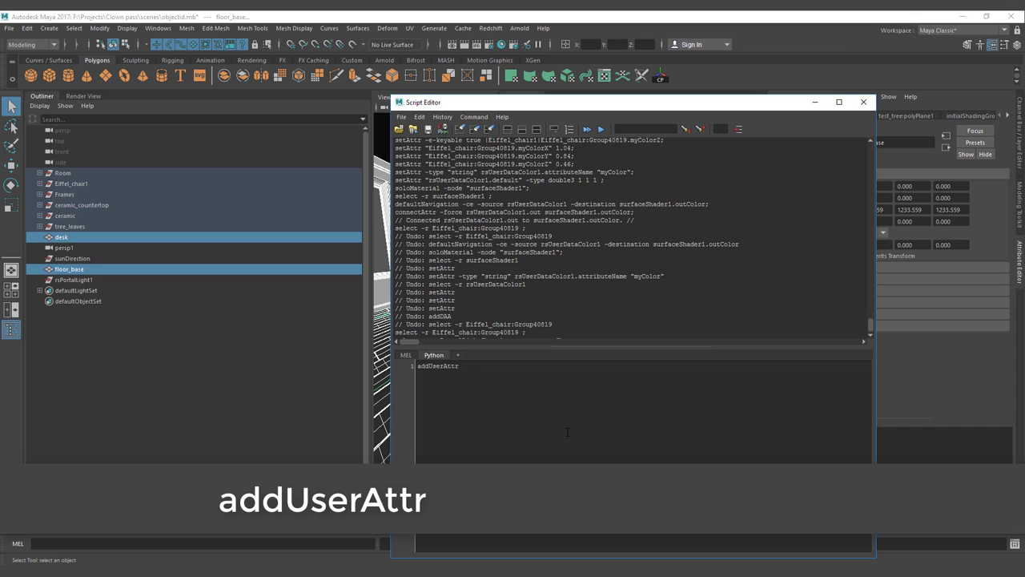
{"action": "type", "text": "Myc"}
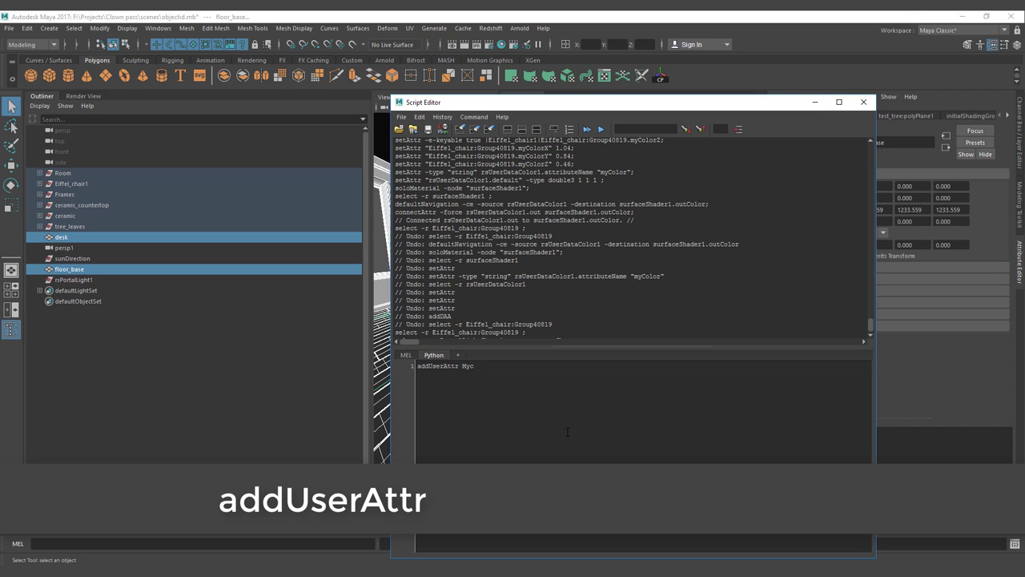
{"action": "type", "text": "myColor"}
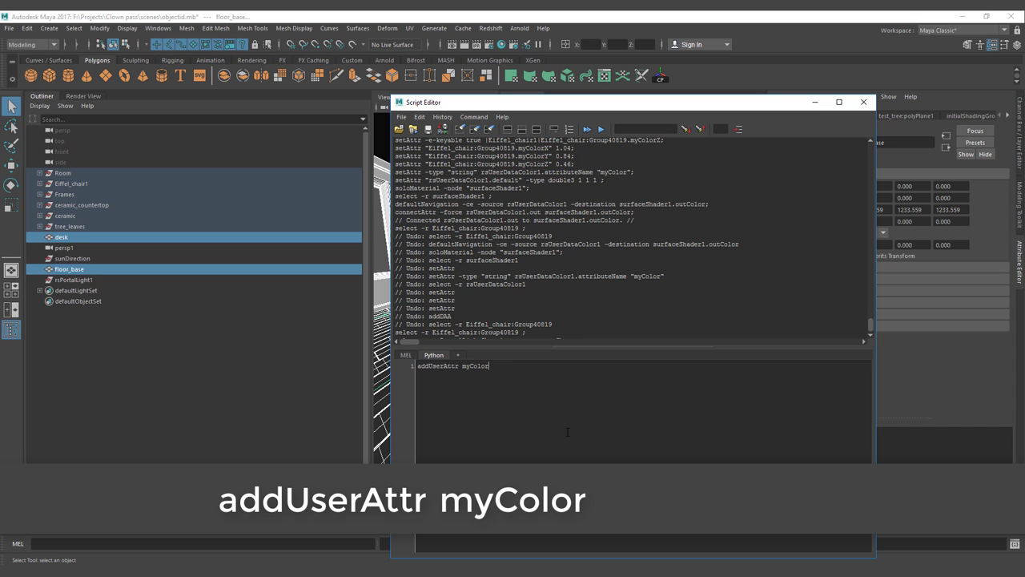
{"action": "type", "text": "3"}
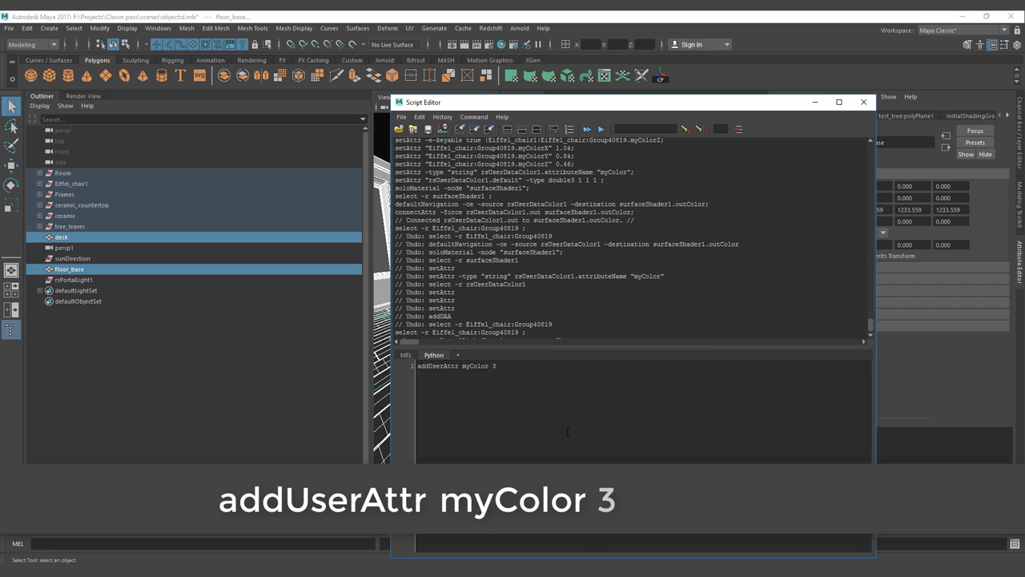
{"action": "type", "text": "2415485"}
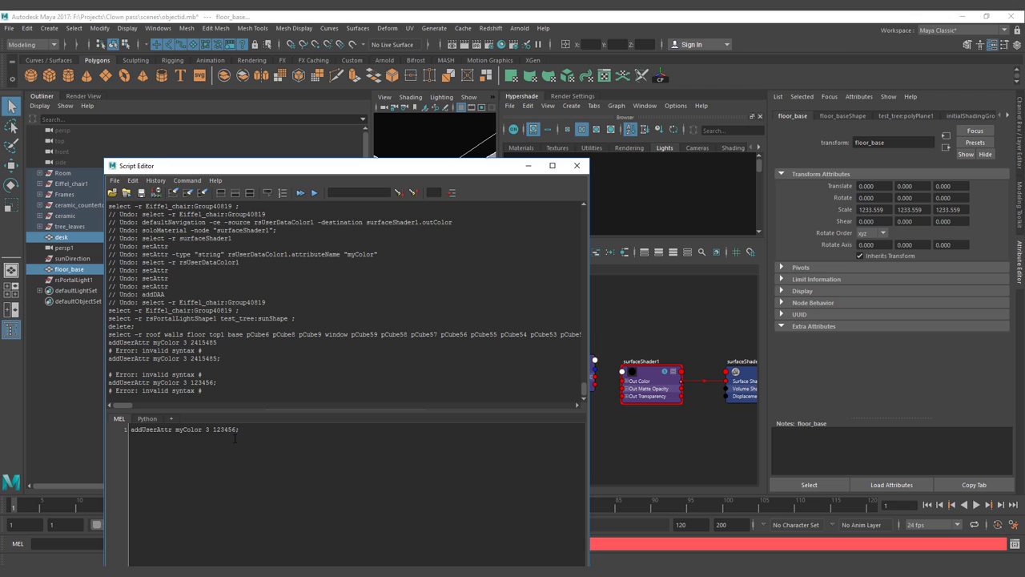
{"action": "key", "text": "ctrl+enter"}
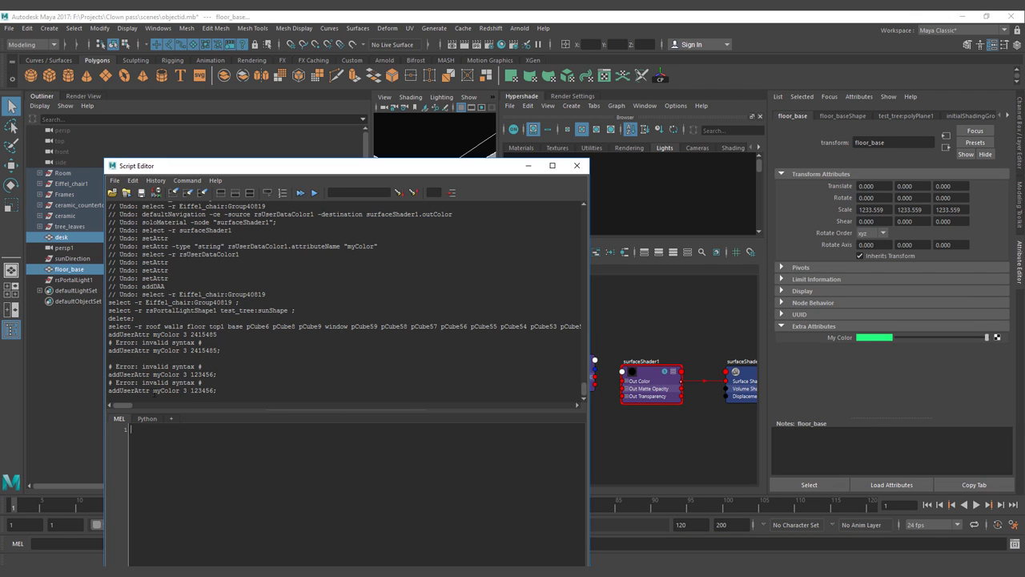
{"action": "mouse_move", "coordinate": [496, 186]}
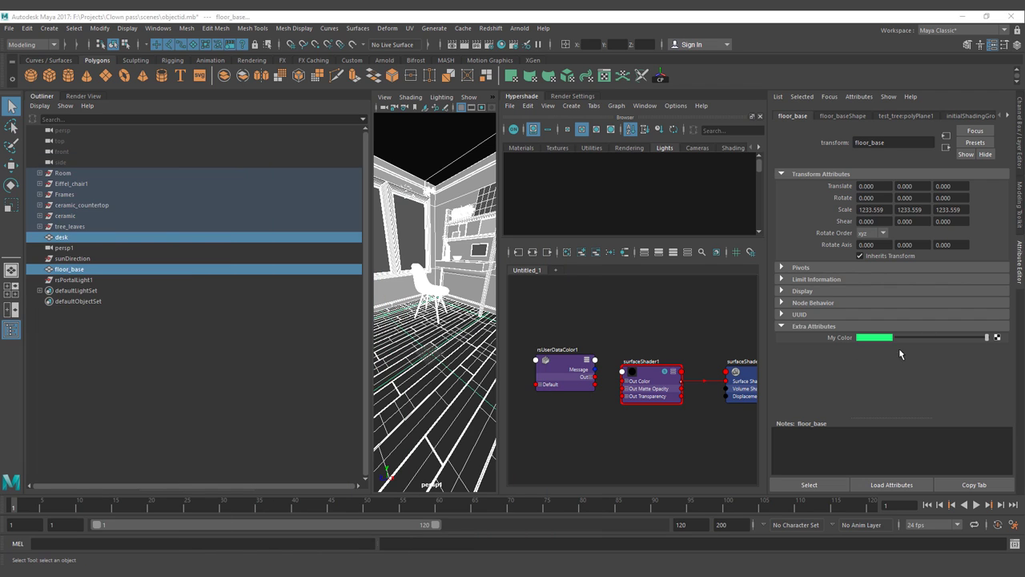
{"action": "mouse_move", "coordinate": [465, 340]}
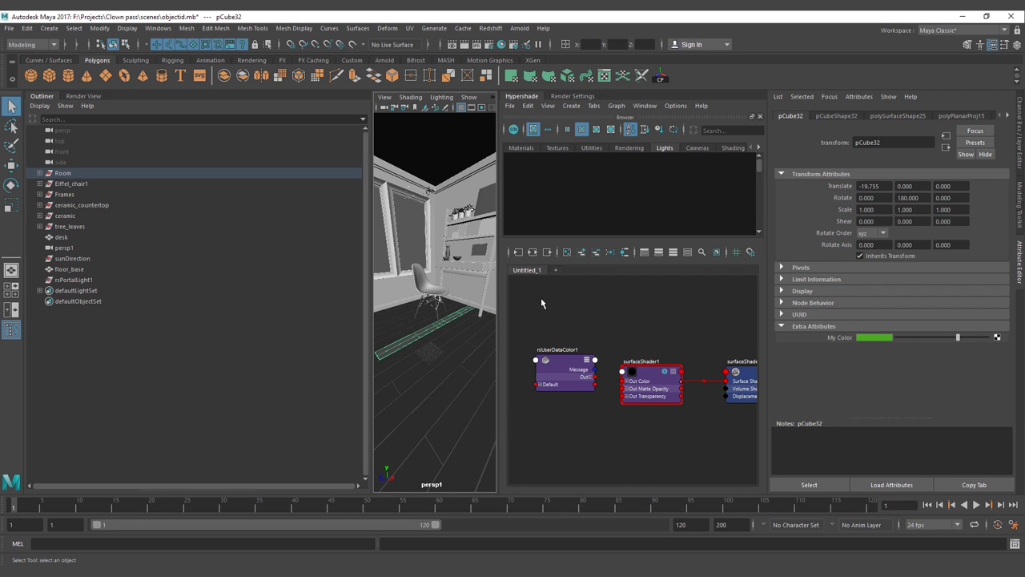
Inspect another object's myColor, then reconnect rsUserDataColor1's output to surfaceShader1's Out Color
{"action": "left_click", "coordinate": [61, 237]}
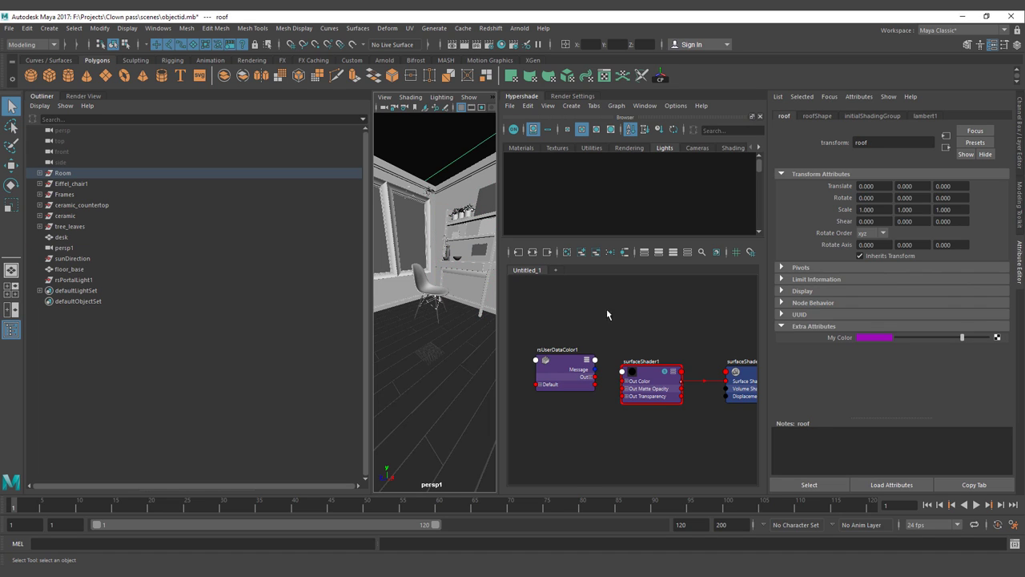
{"action": "mouse_move", "coordinate": [615, 347]}
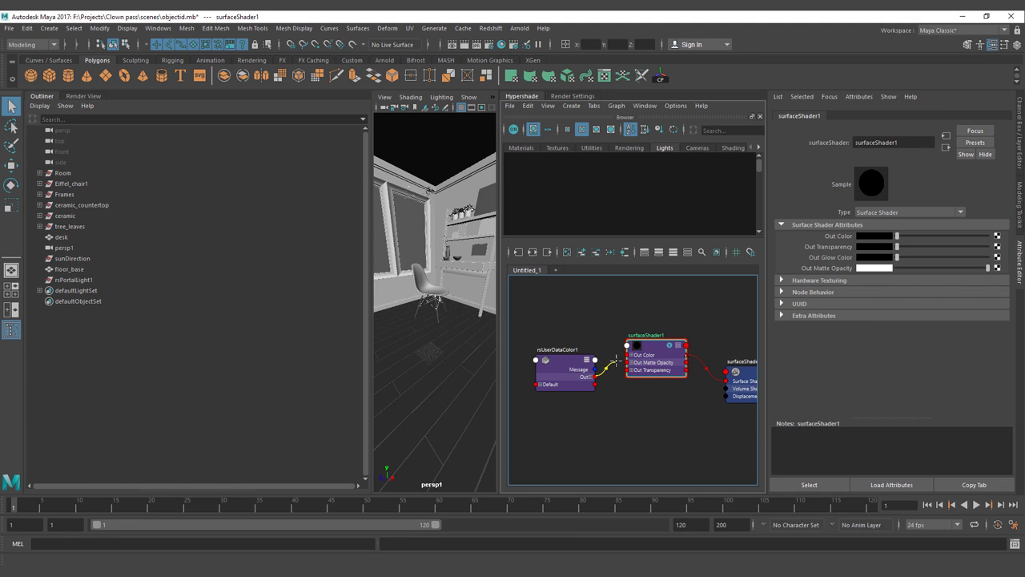
{"action": "left_click_drag", "start_coordinate": [594, 358], "coordinate": [632, 356]}
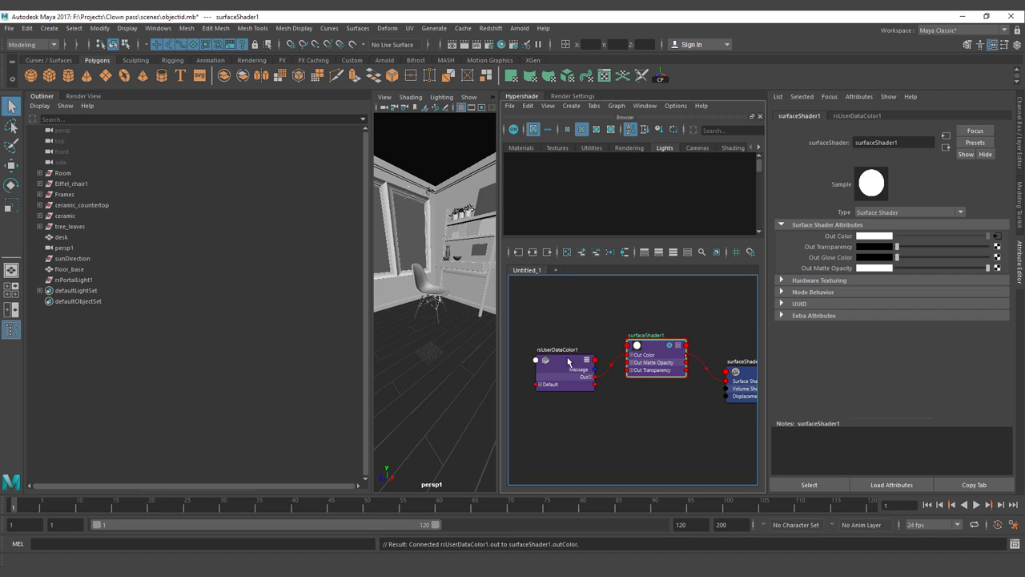
{"action": "left_click", "coordinate": [564, 368]}
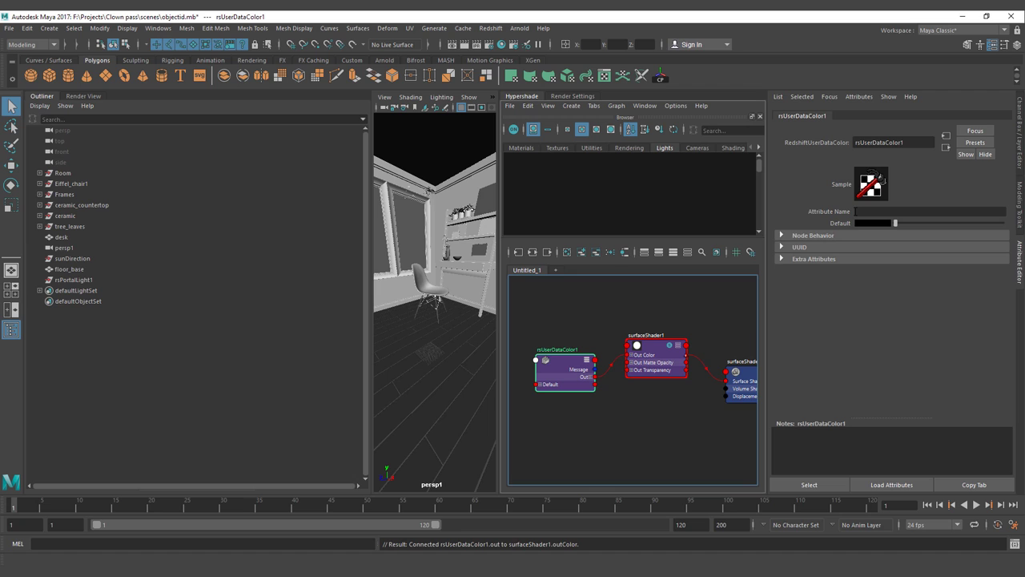
{"action": "mouse_move", "coordinate": [659, 292]}
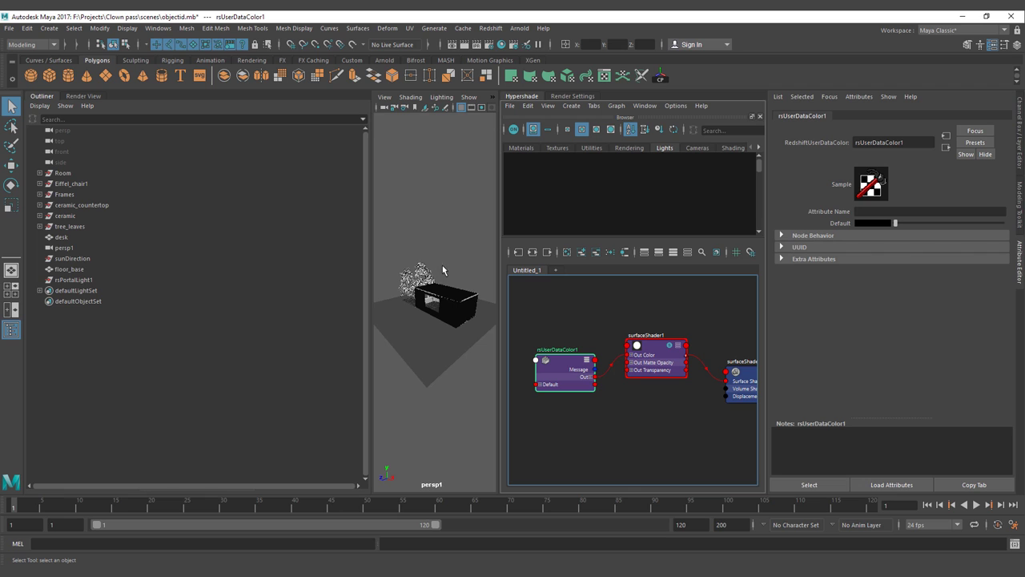
{"action": "mouse_move", "coordinate": [458, 322]}
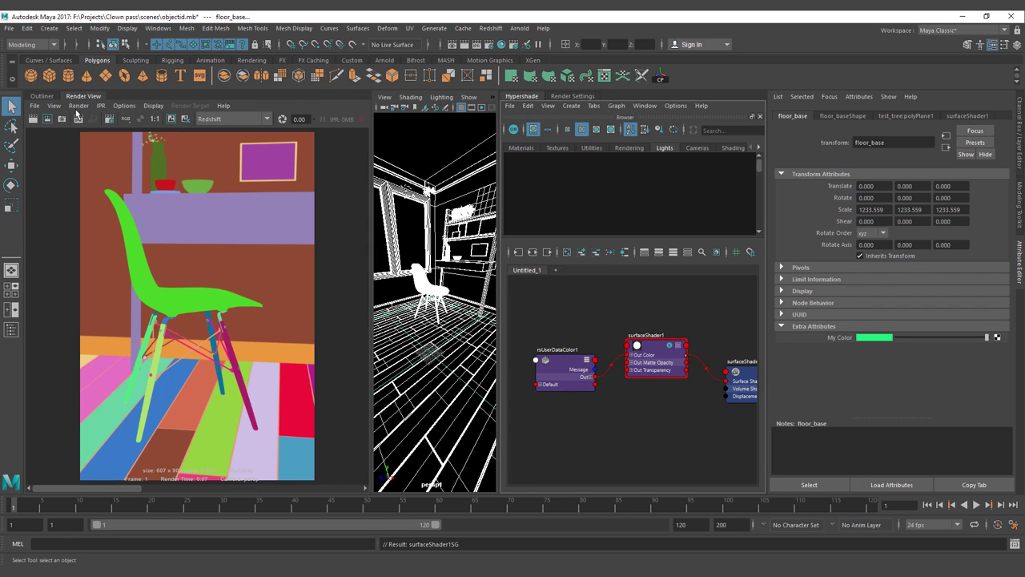
{"action": "mouse_move", "coordinate": [54, 119]}
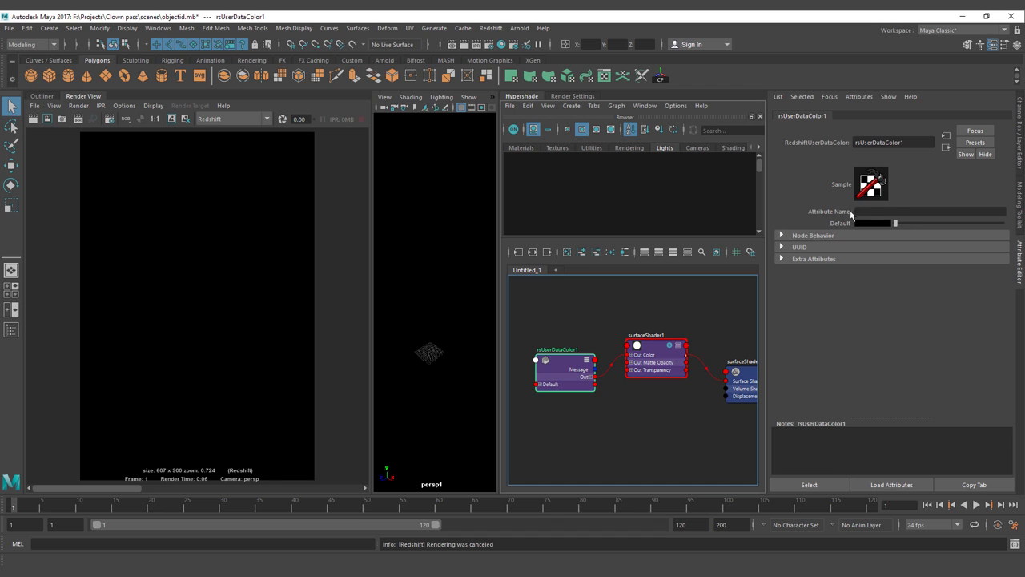
Set rsUserDataColor1's Attribute Name to myColor and re-render the chair room
{"action": "left_click", "coordinate": [929, 212]}
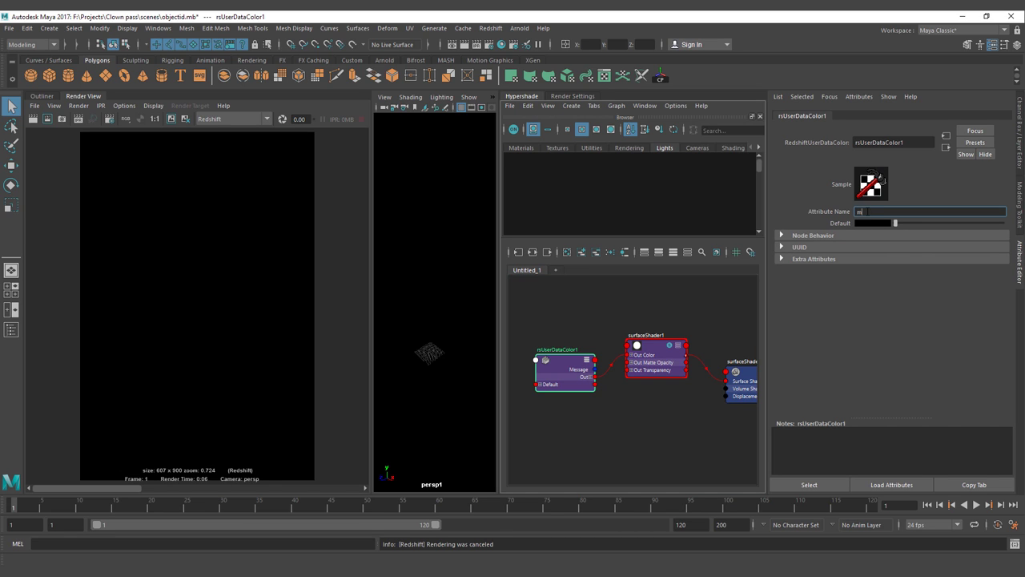
{"action": "type", "text": "myColor"}
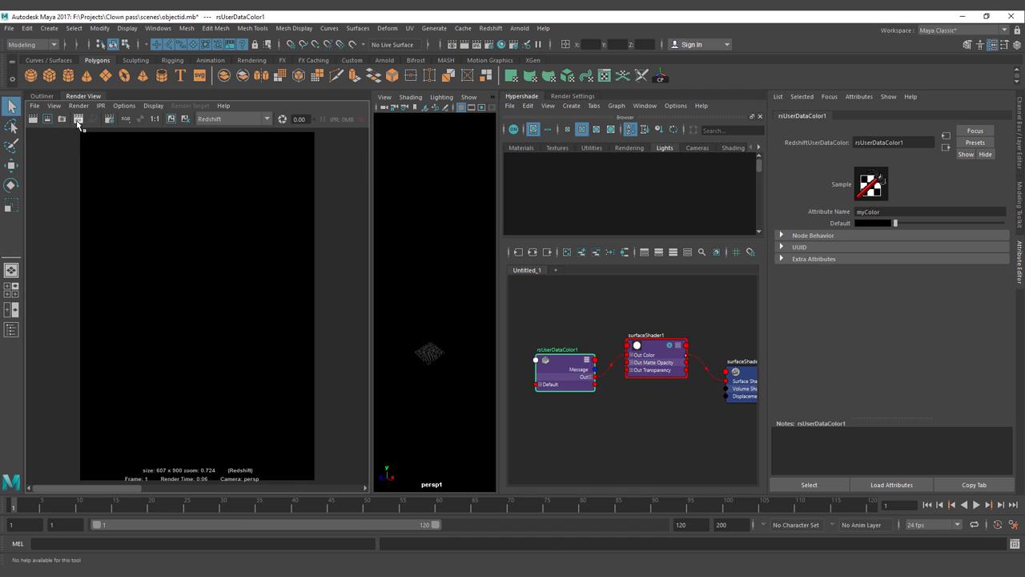
{"action": "left_click", "coordinate": [77, 118]}
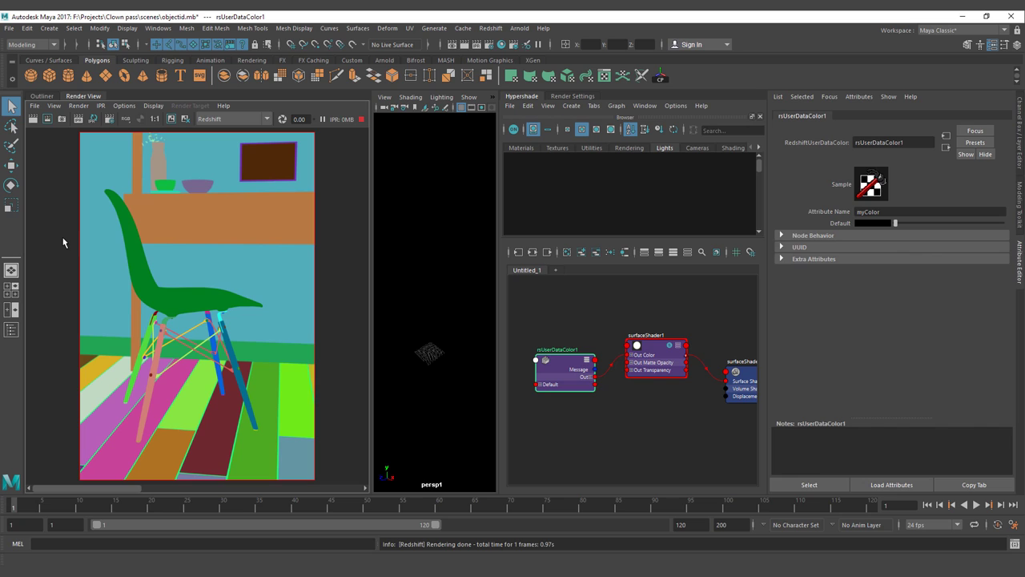
{"action": "mouse_move", "coordinate": [567, 386]}
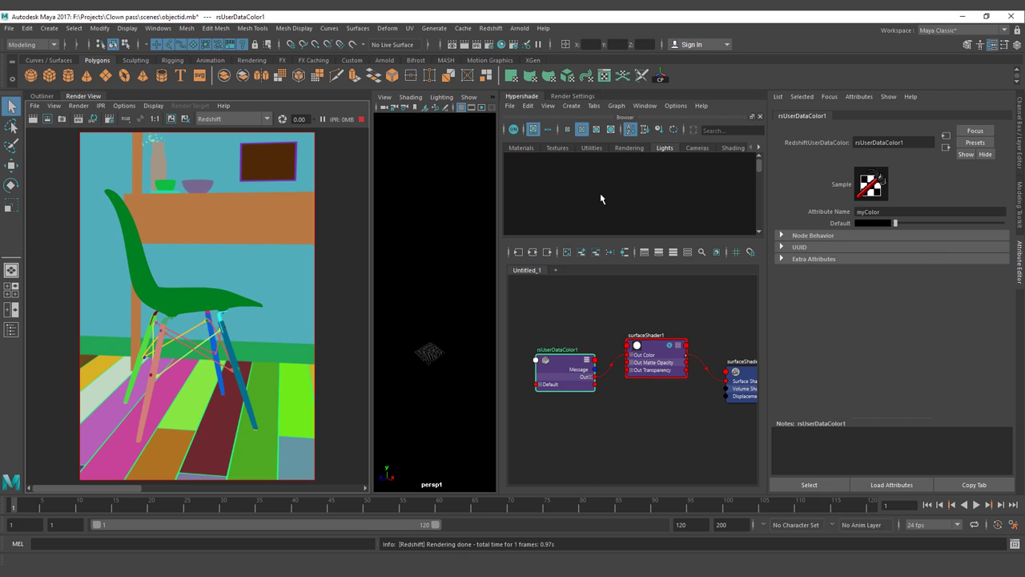
{"action": "mouse_move", "coordinate": [597, 295]}
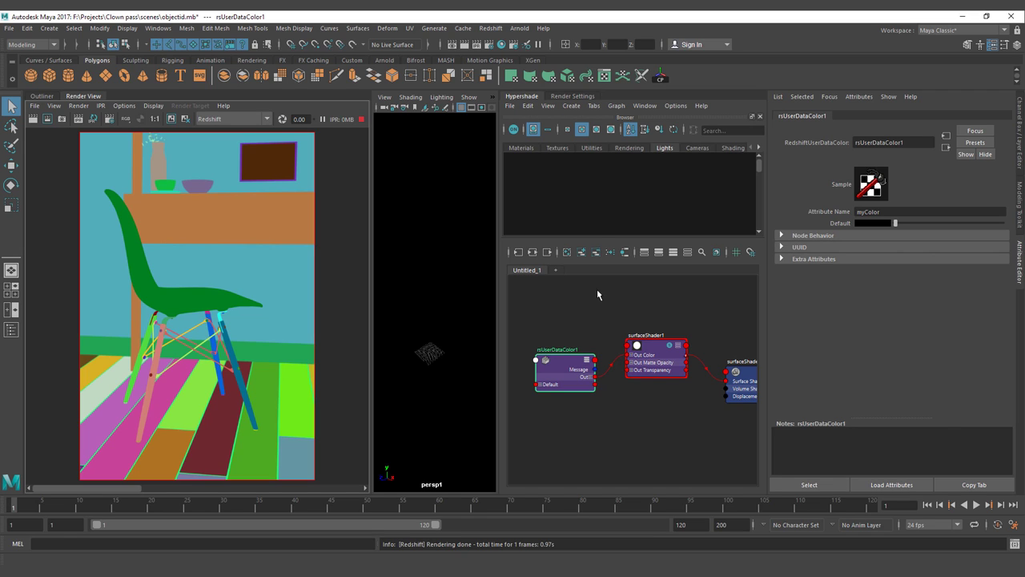